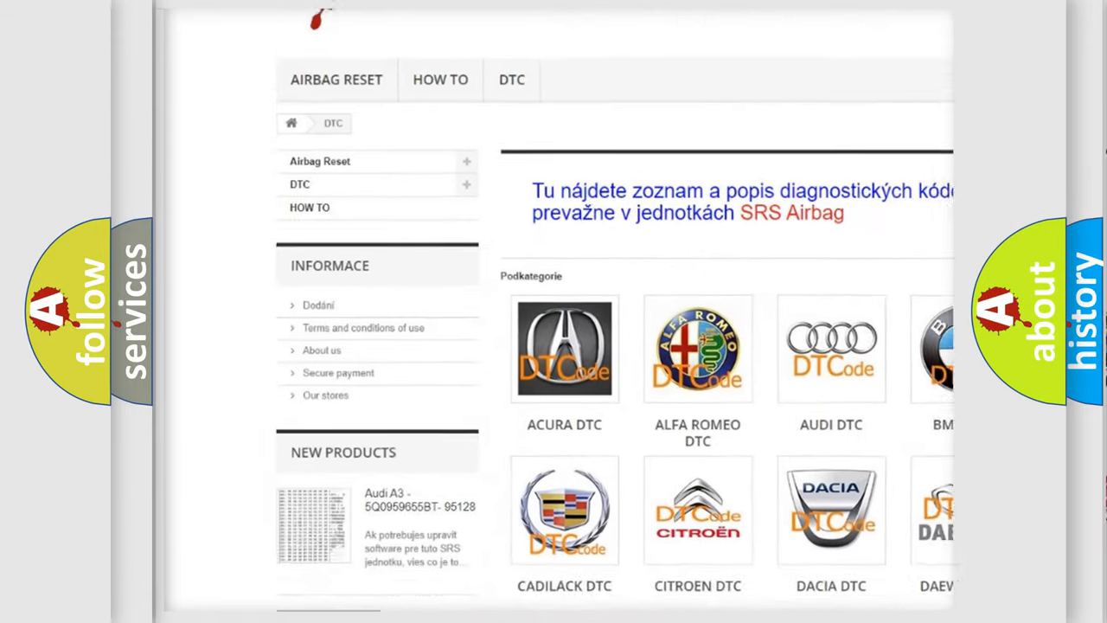
scroll(down, 3)
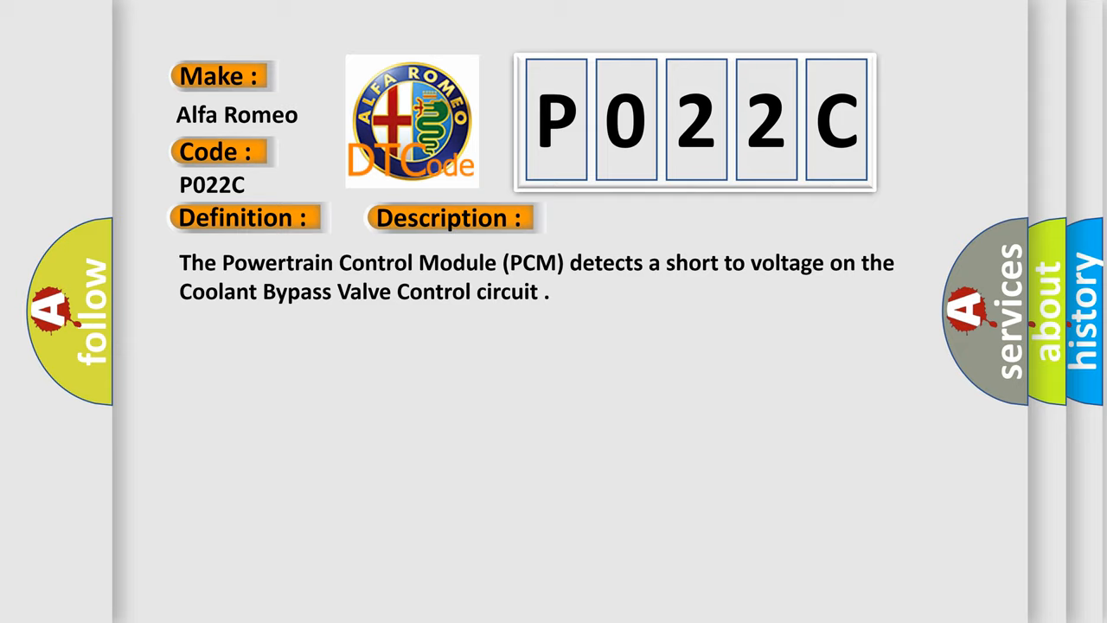
click(635, 217)
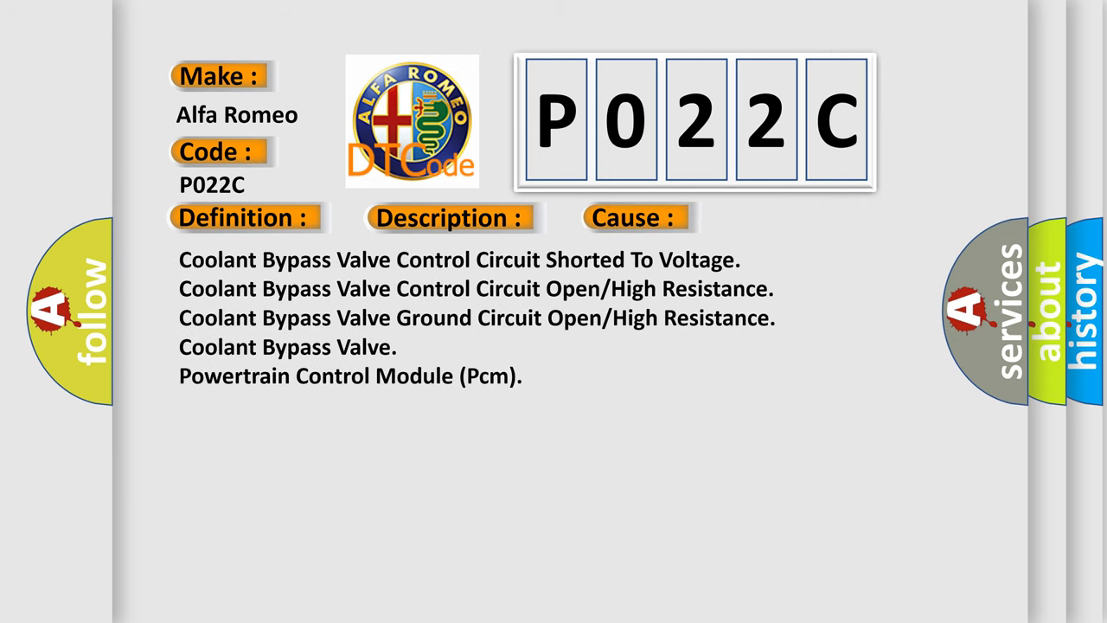